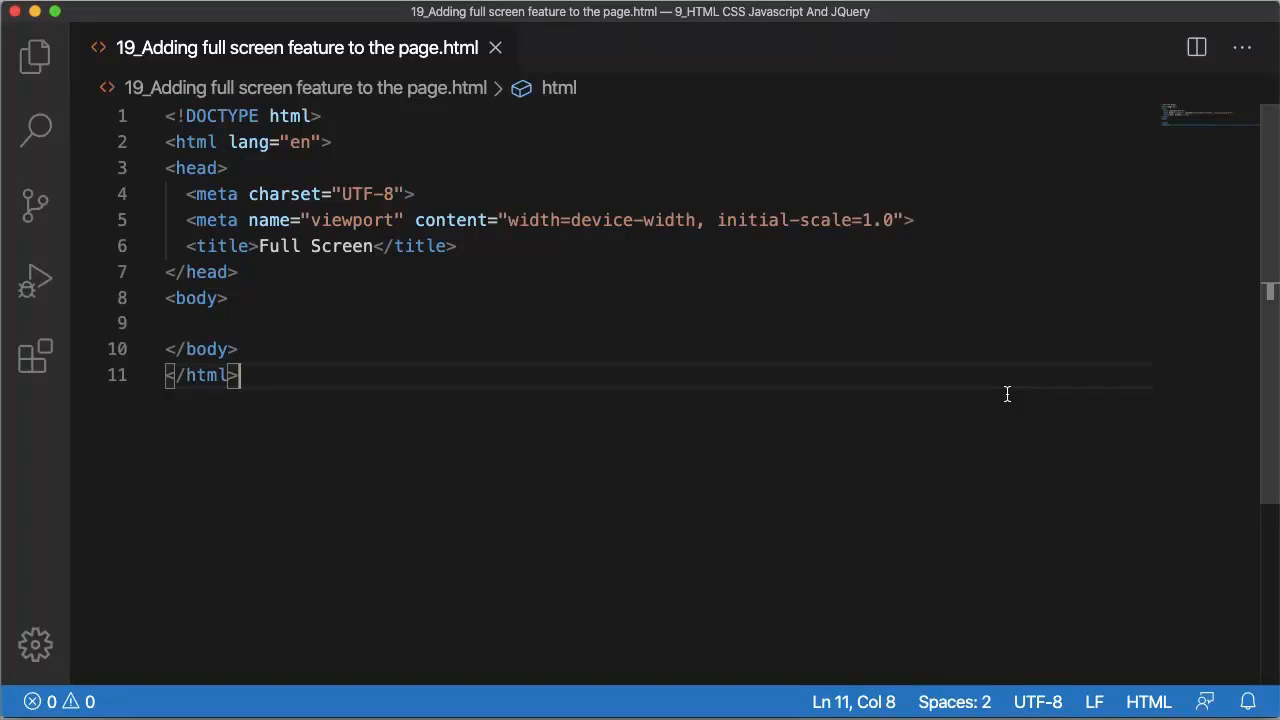
mouse_move(312, 302)
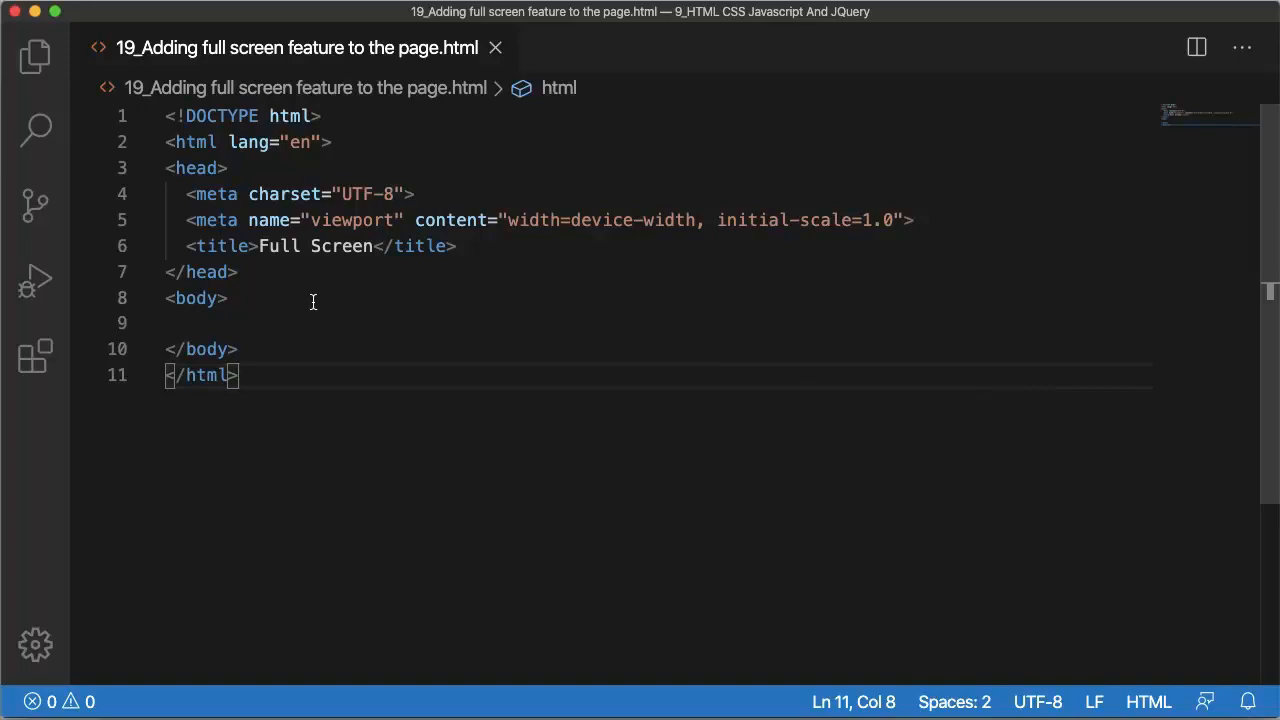
Step: Add an img tag loading E4Elearning.png at width 300px inside the body
type("<")
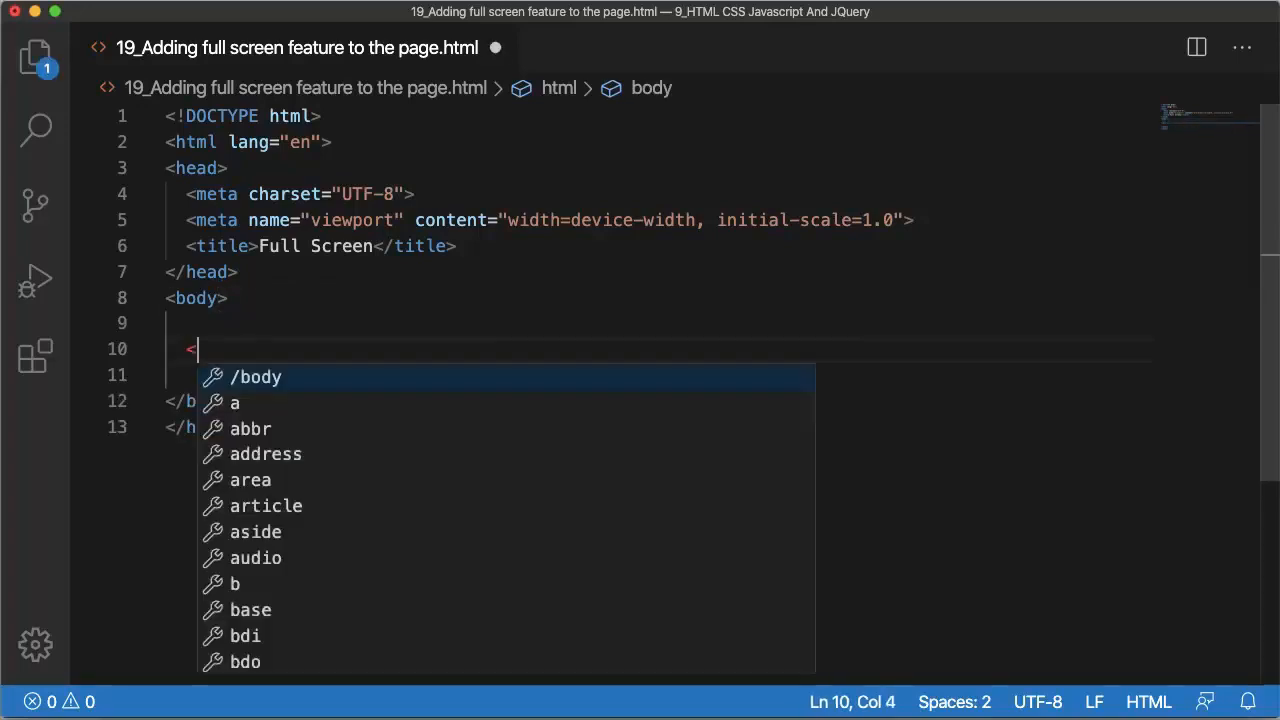
type("img src=\"E4Elearning\">")
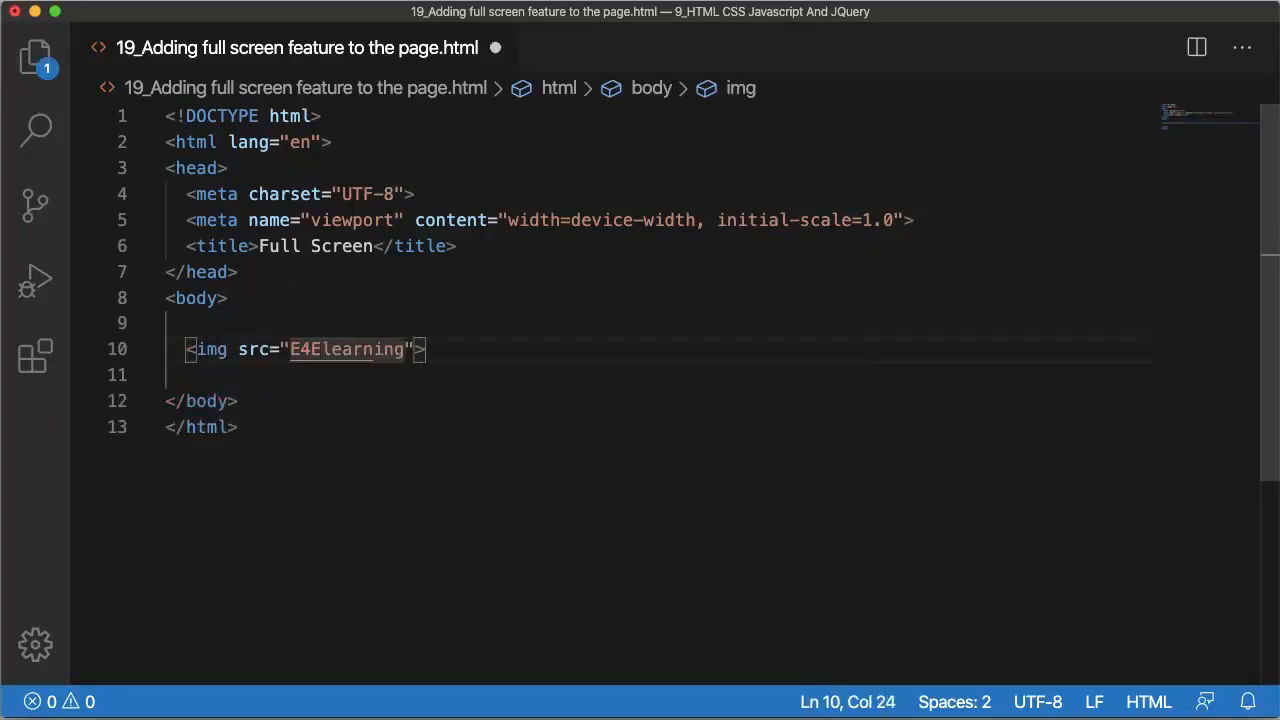
type(".png\" width=")
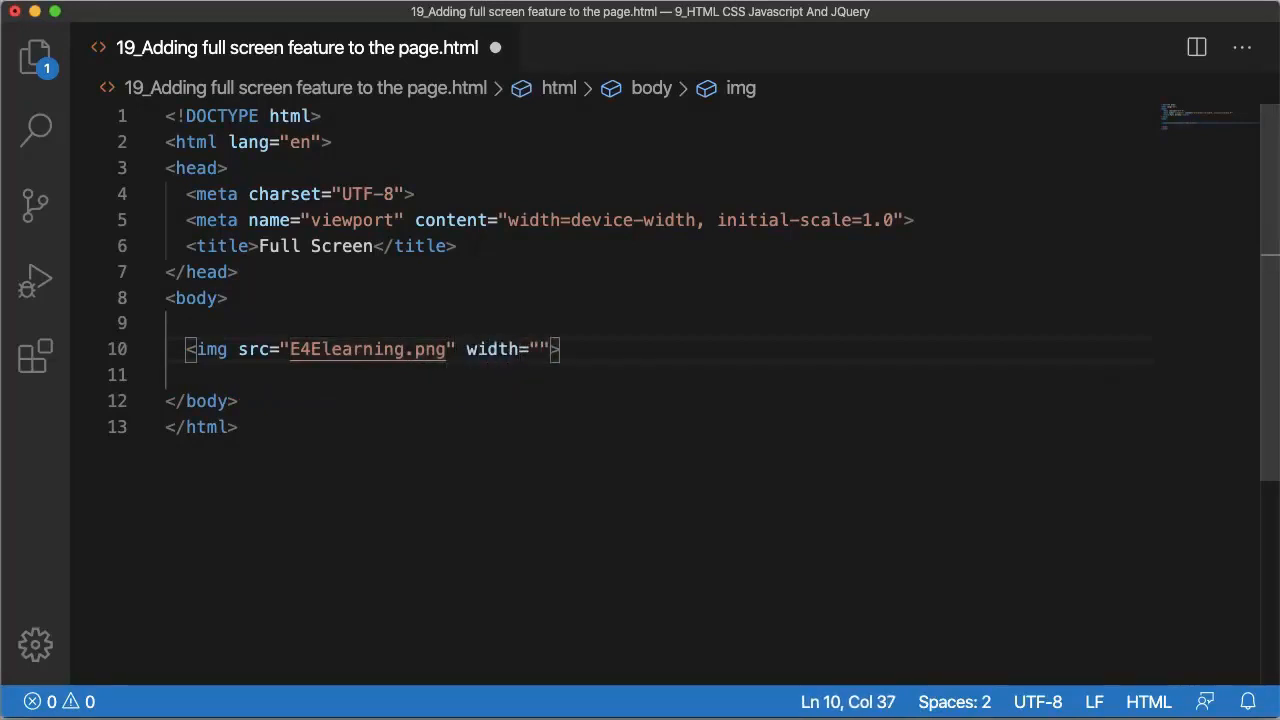
type("300px")
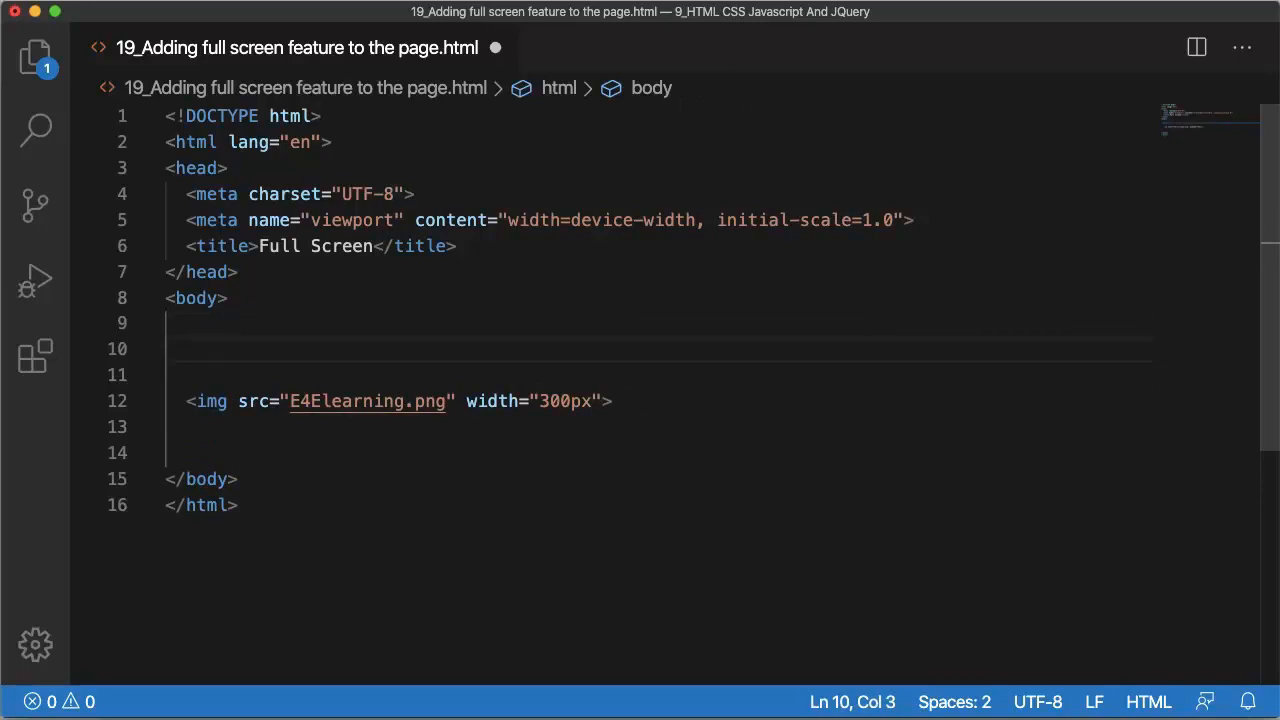
Step: Add a <button> reading 'Open in full screen mode' above the image
type("<button")
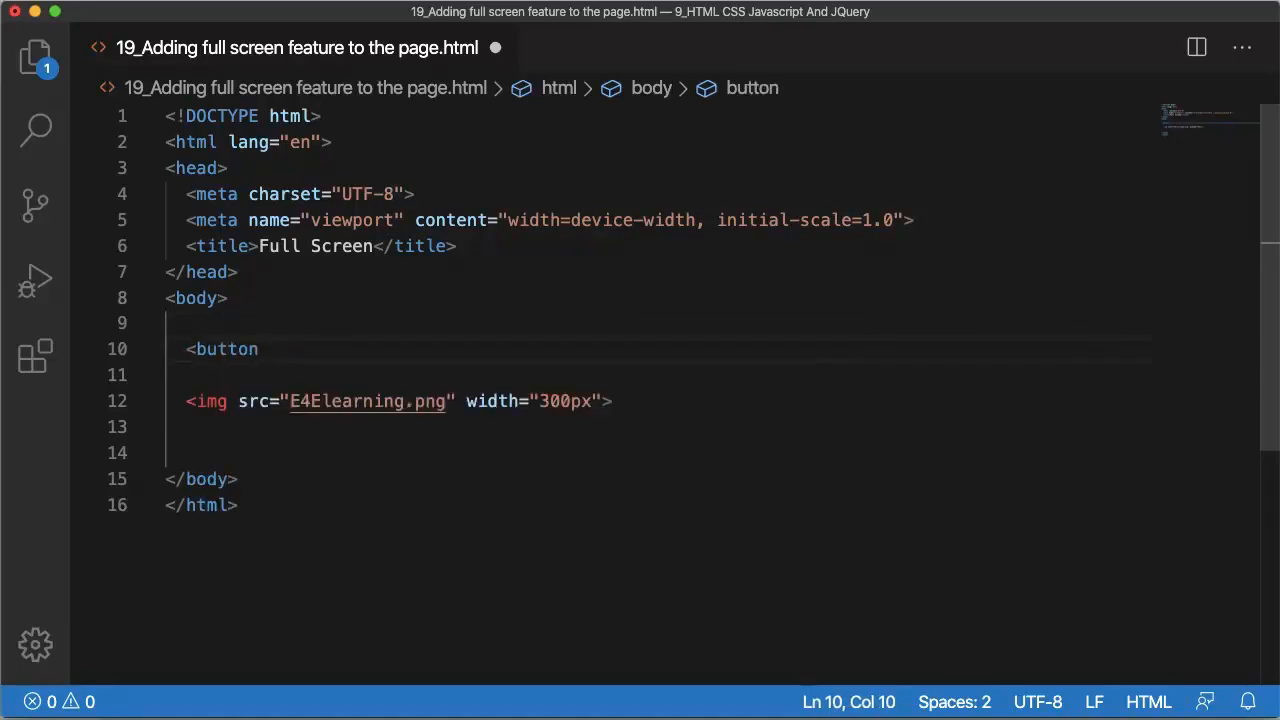
type("Opne in full </button>")
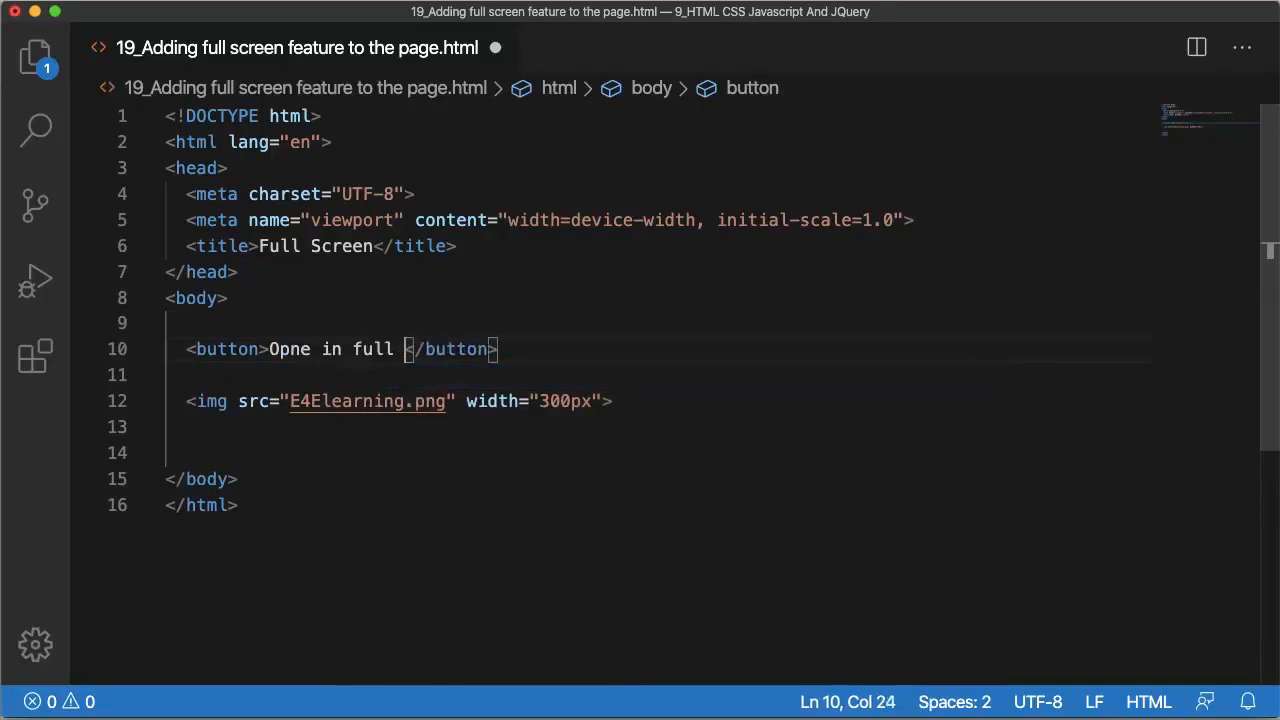
type("screen mo")
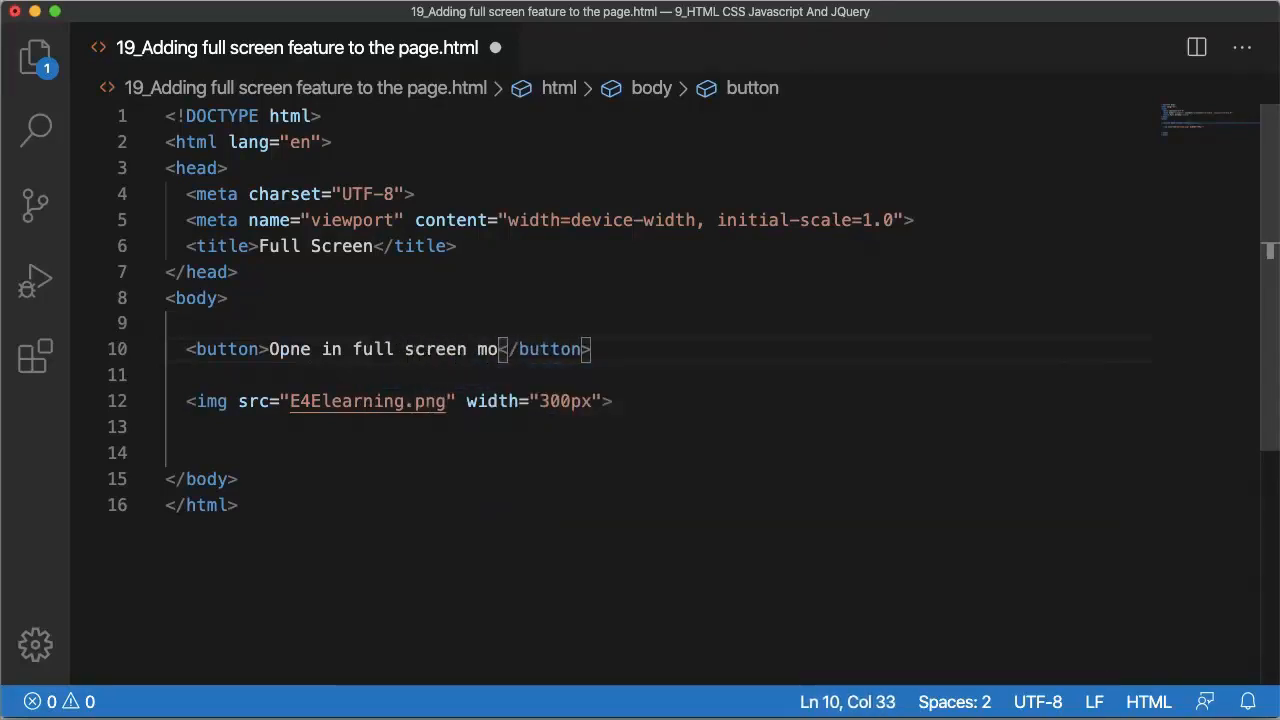
type("Open in full screen mode")
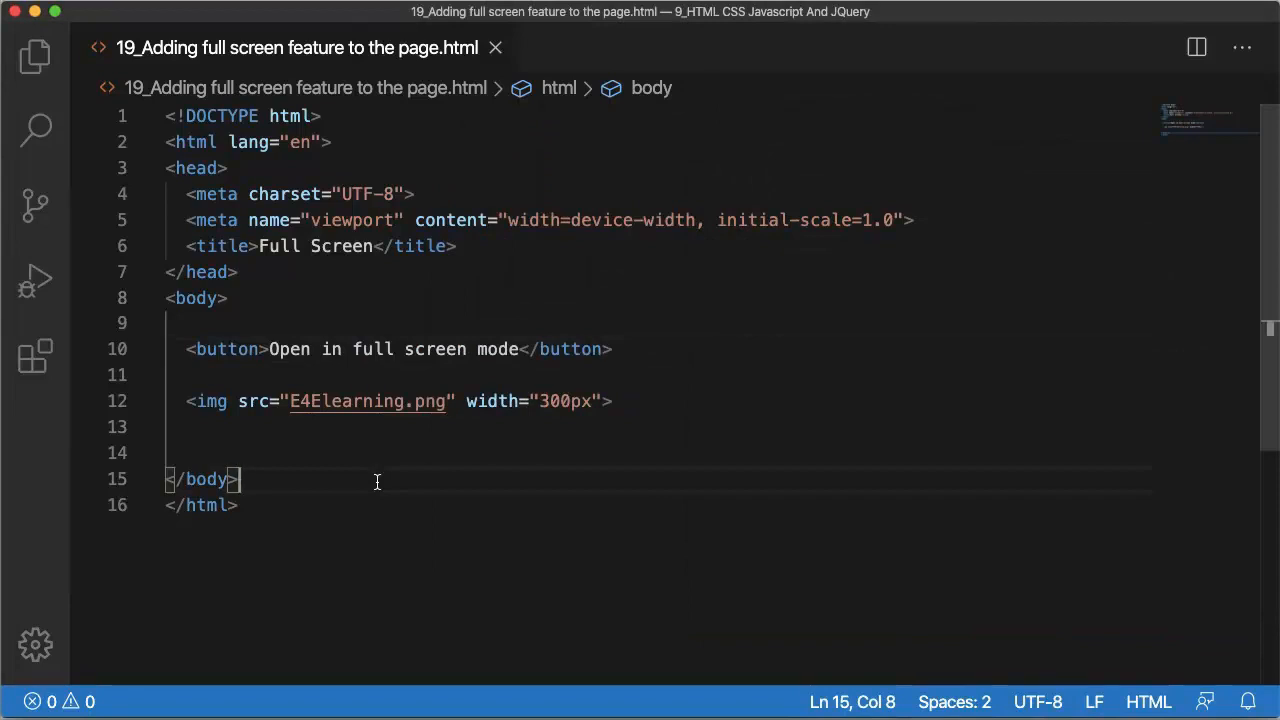
Step: Give the image id="image1" and the button onclick="openFUllScreen();", then start the script block
left_click(604, 400)
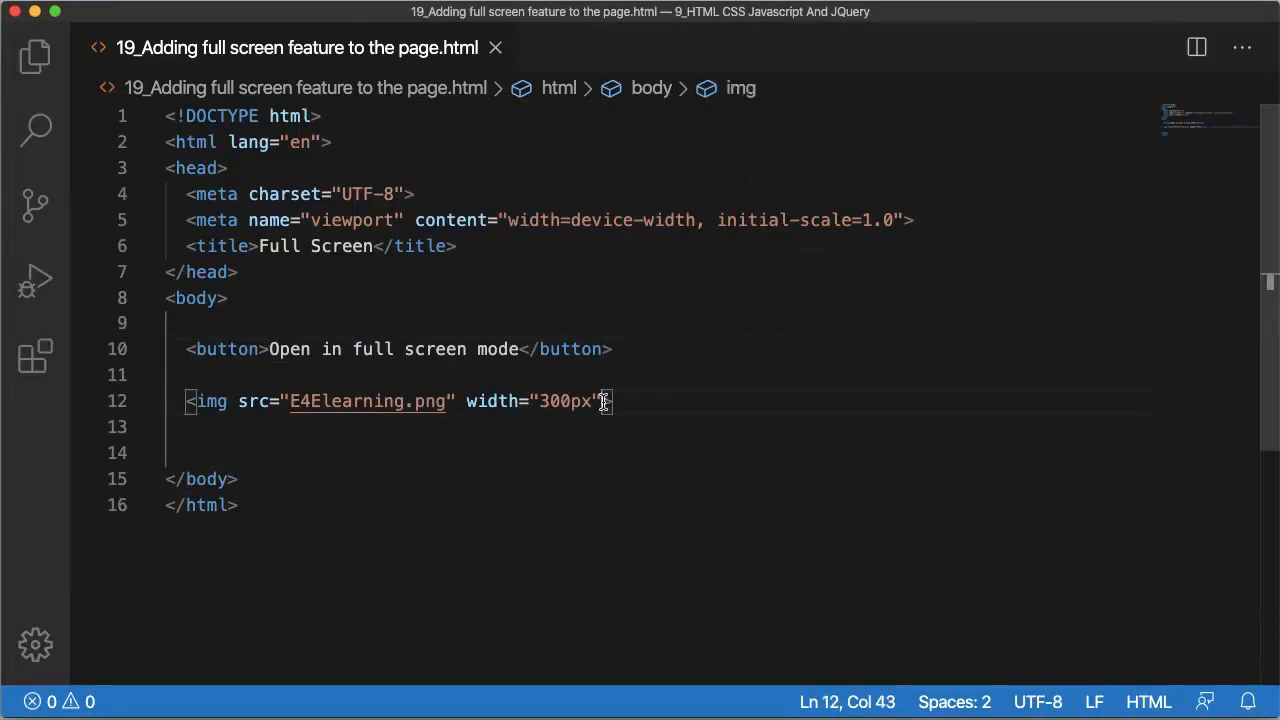
type("id=\"\"")
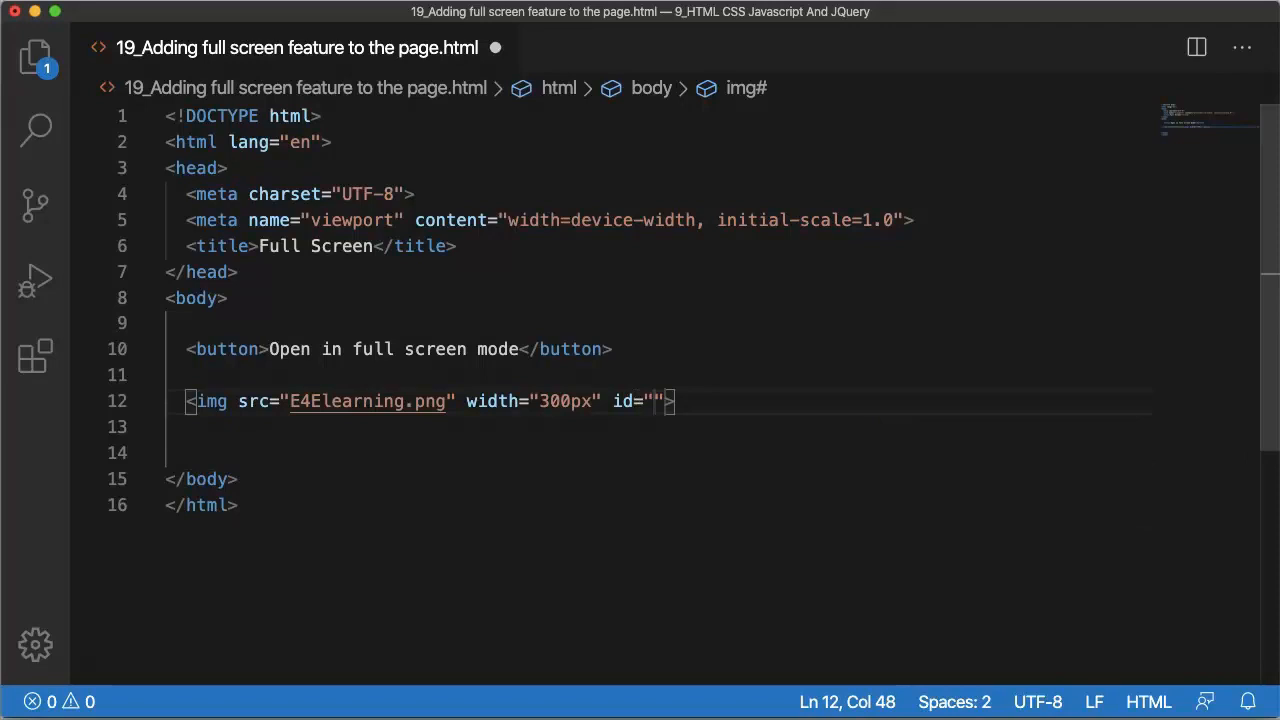
type("image1")
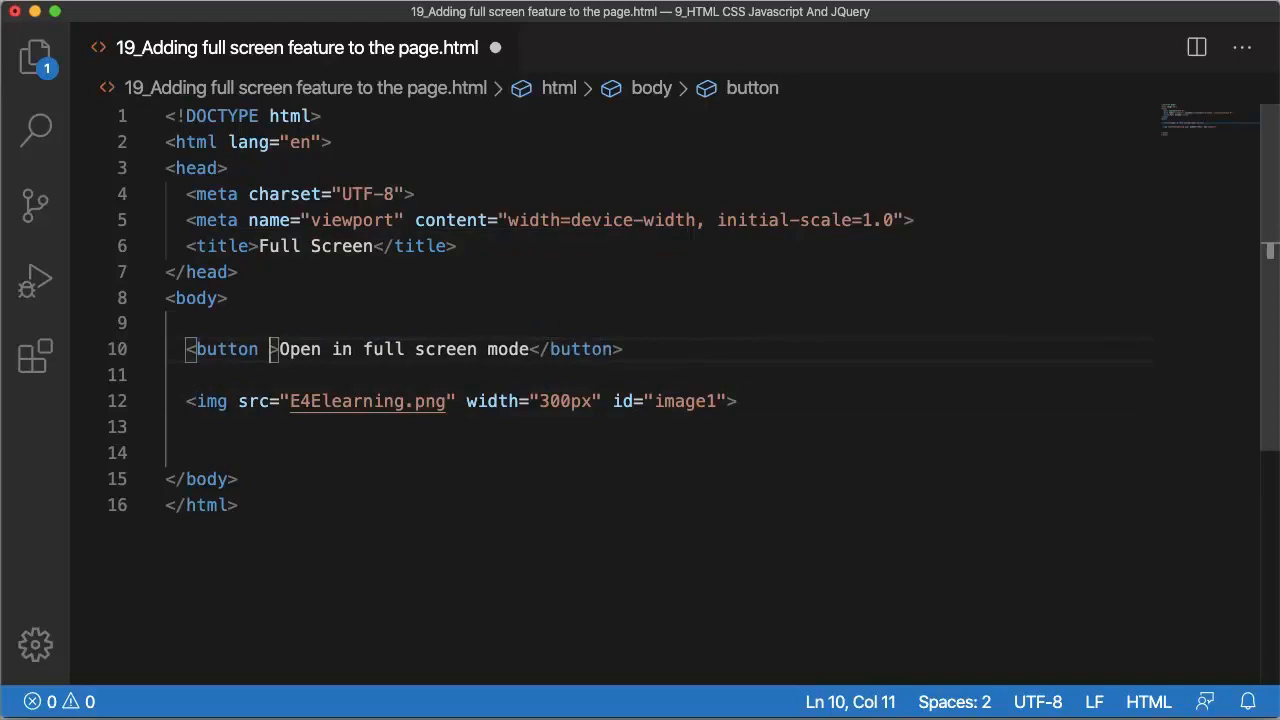
type("onclick=\"")
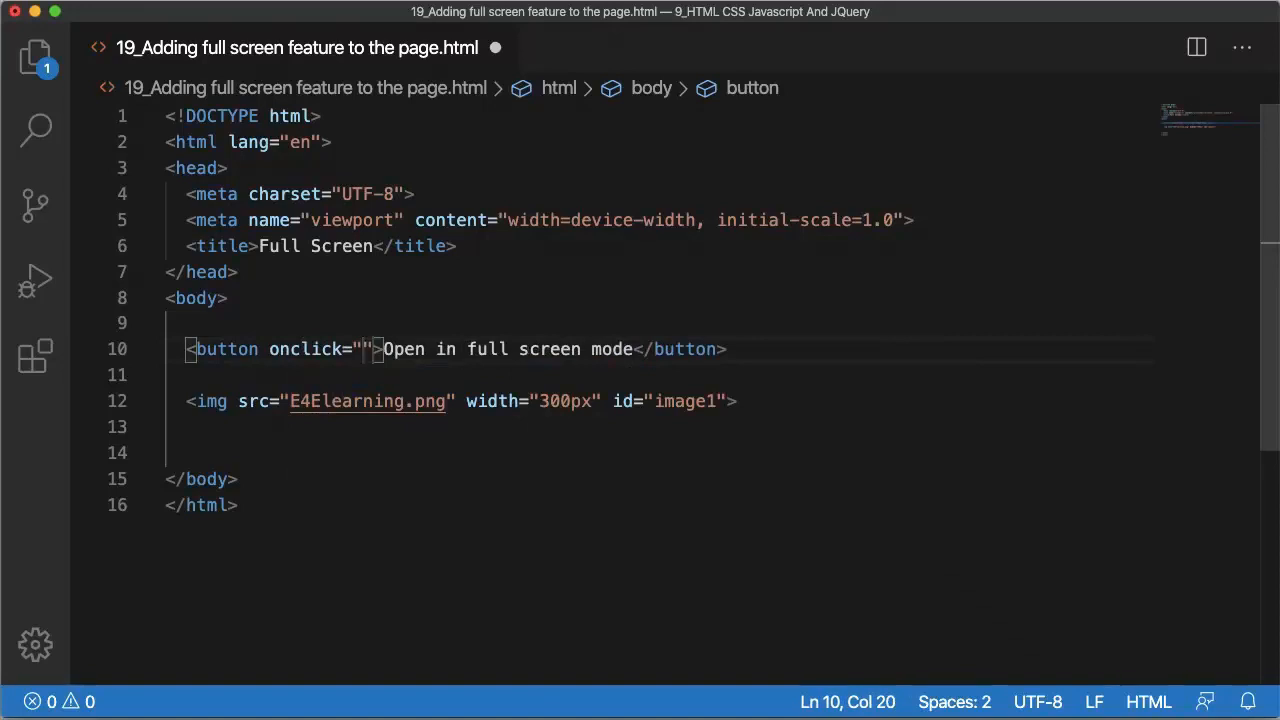
type("openFUllScreen();")
left_click(660, 452)
type("<script></script>")
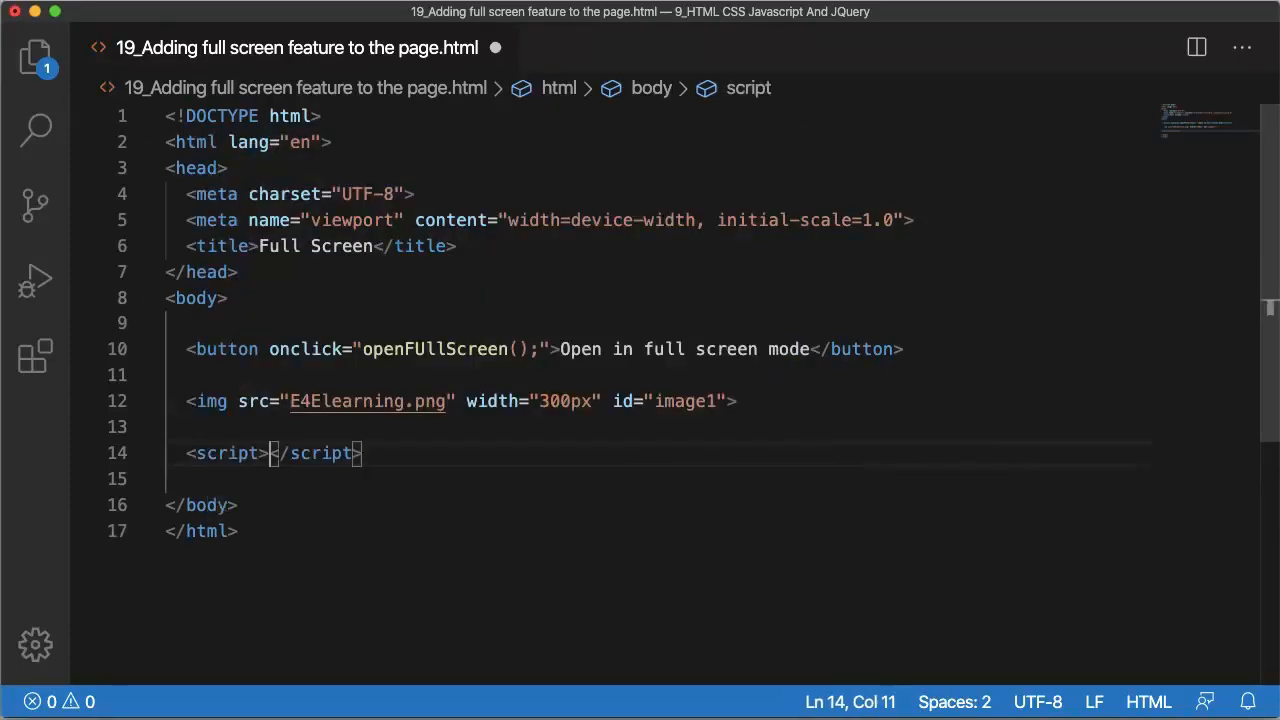
Step: Declare an empty function openFUllScreen(){ } inside the script block
type("openFUllScreen()")
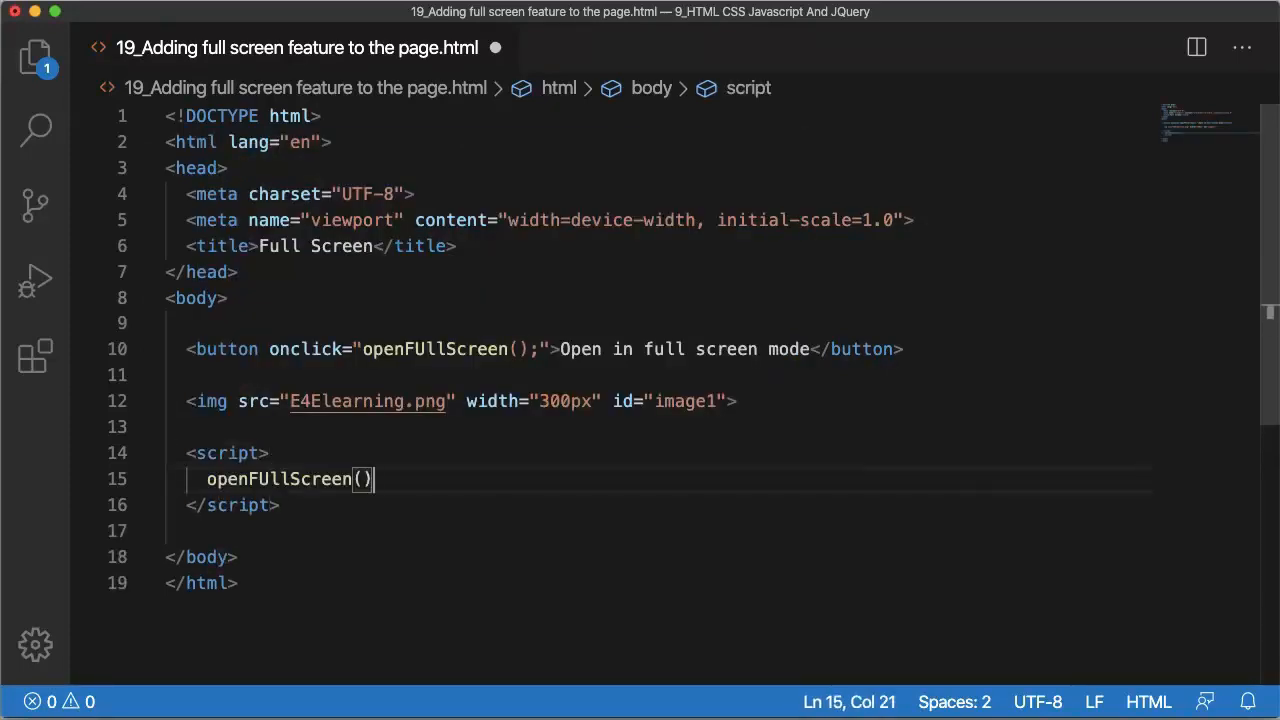
type("{")
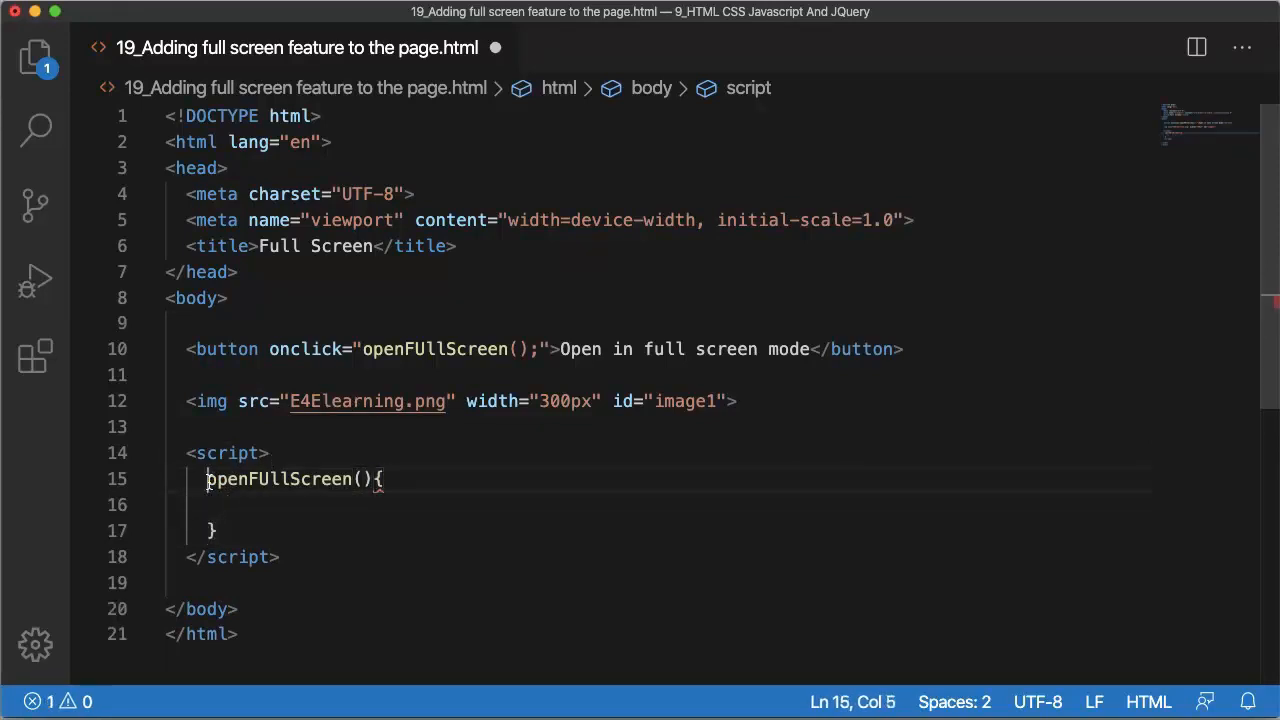
type("function")
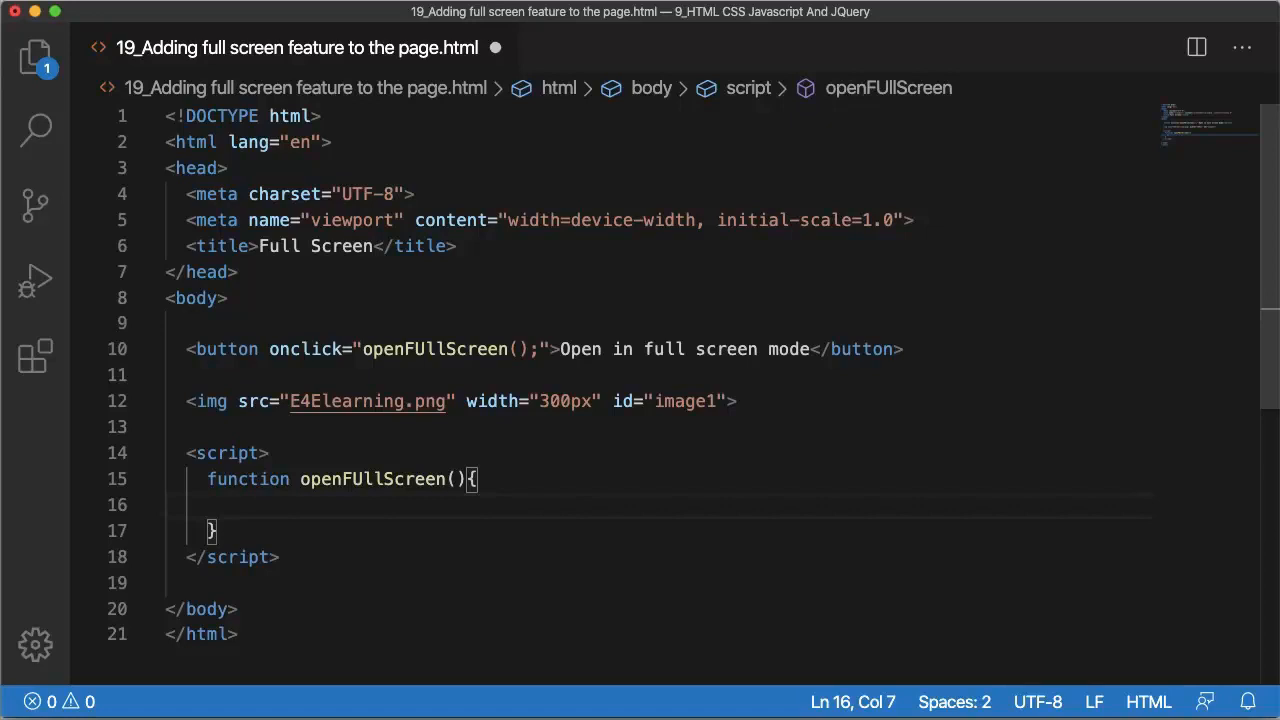
mouse_move(302, 456)
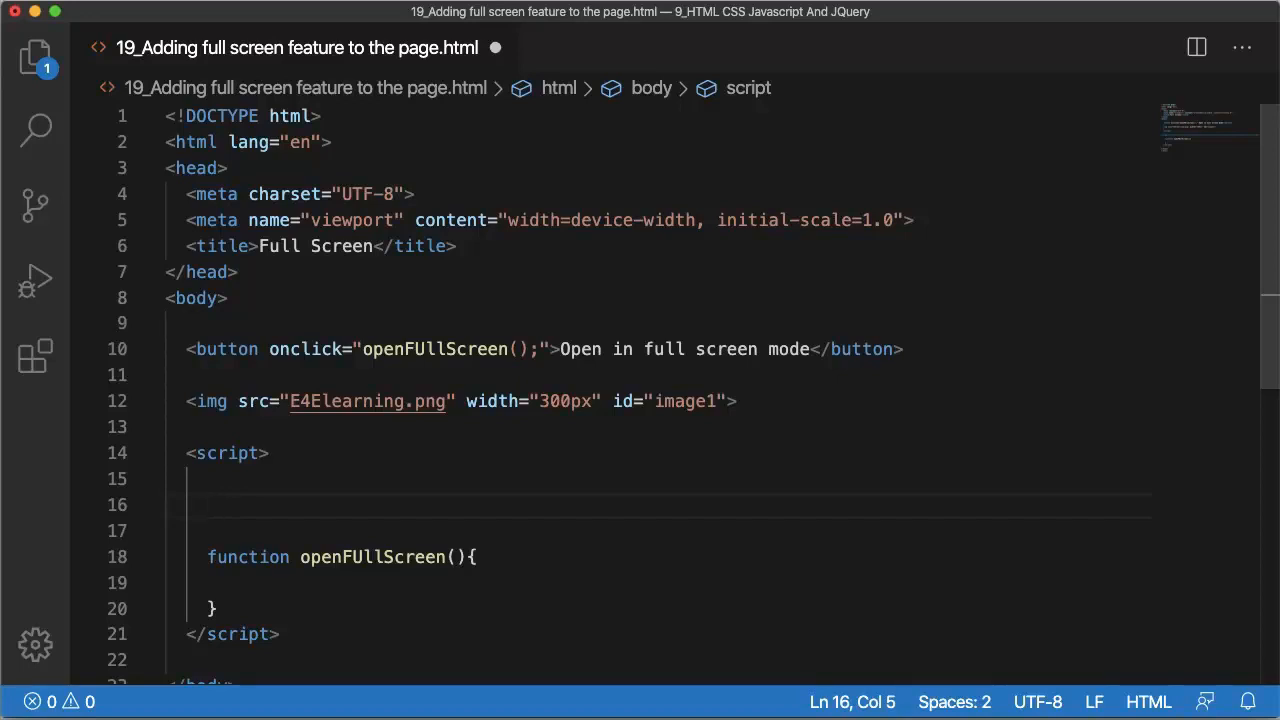
Step: Store document.getElementById("image1") in var elem and begin the if requestFullscreen checks
type("var")
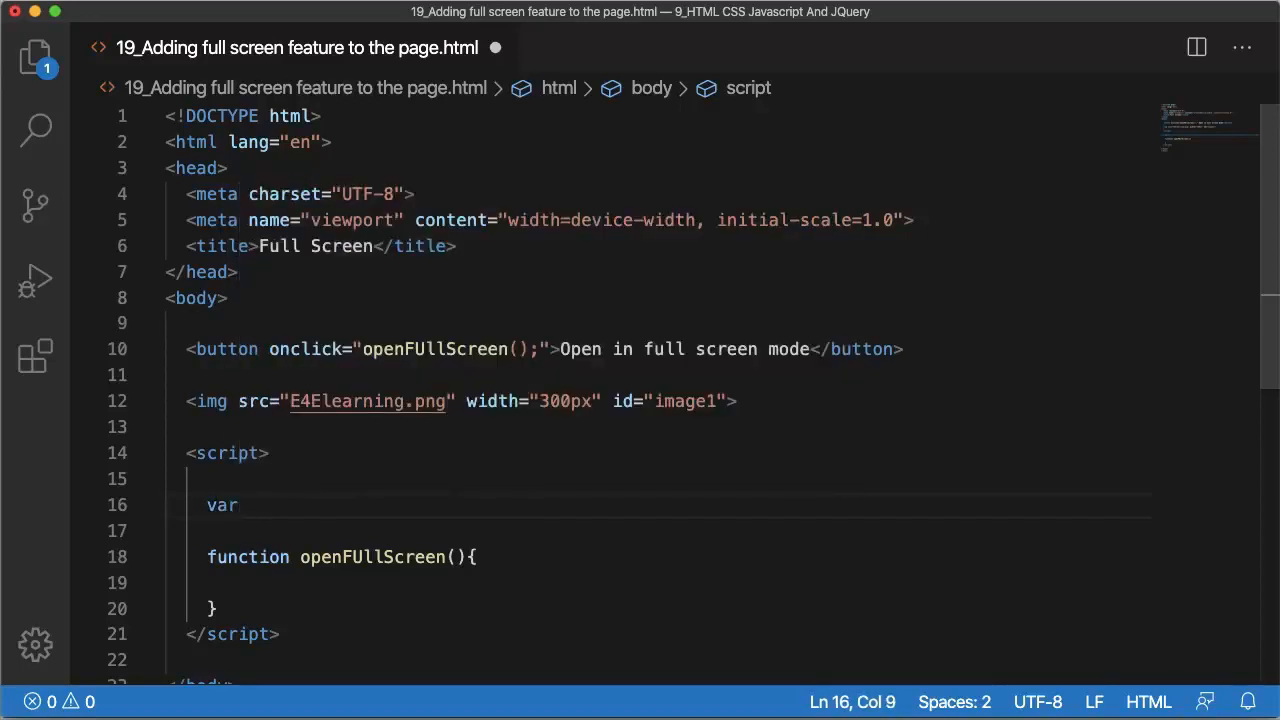
type("eml")
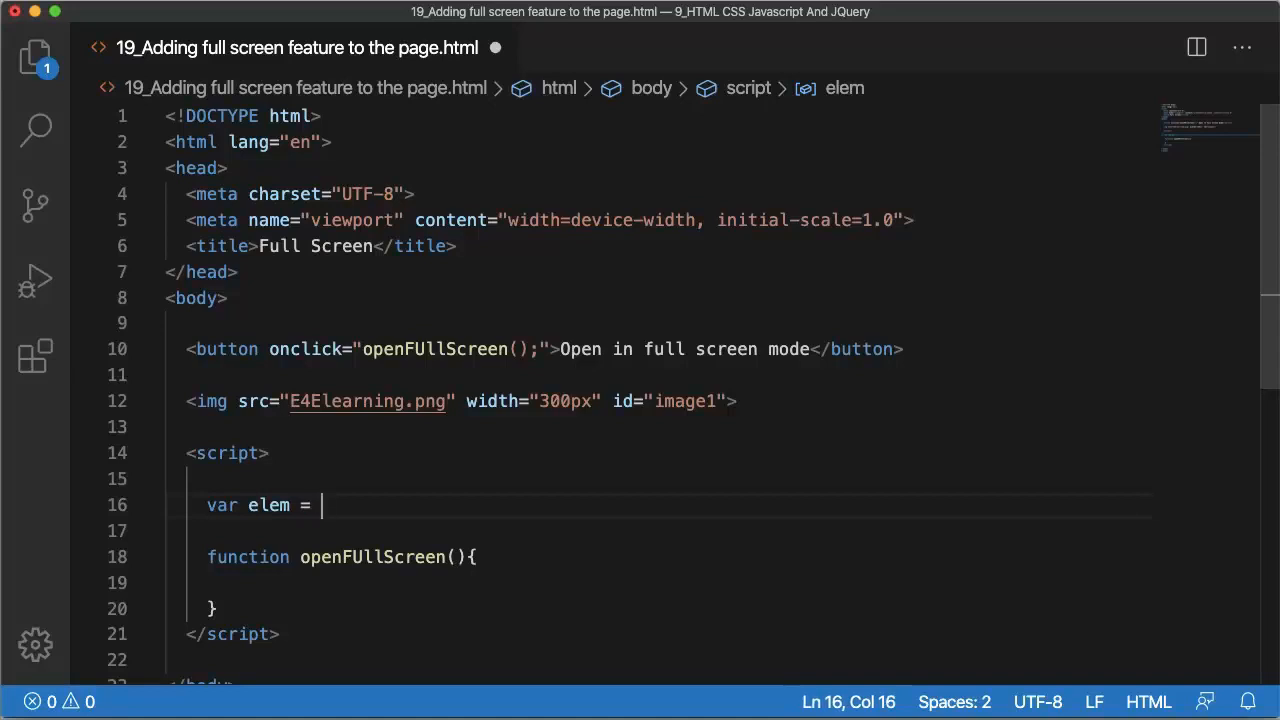
type("document.getElementById(")
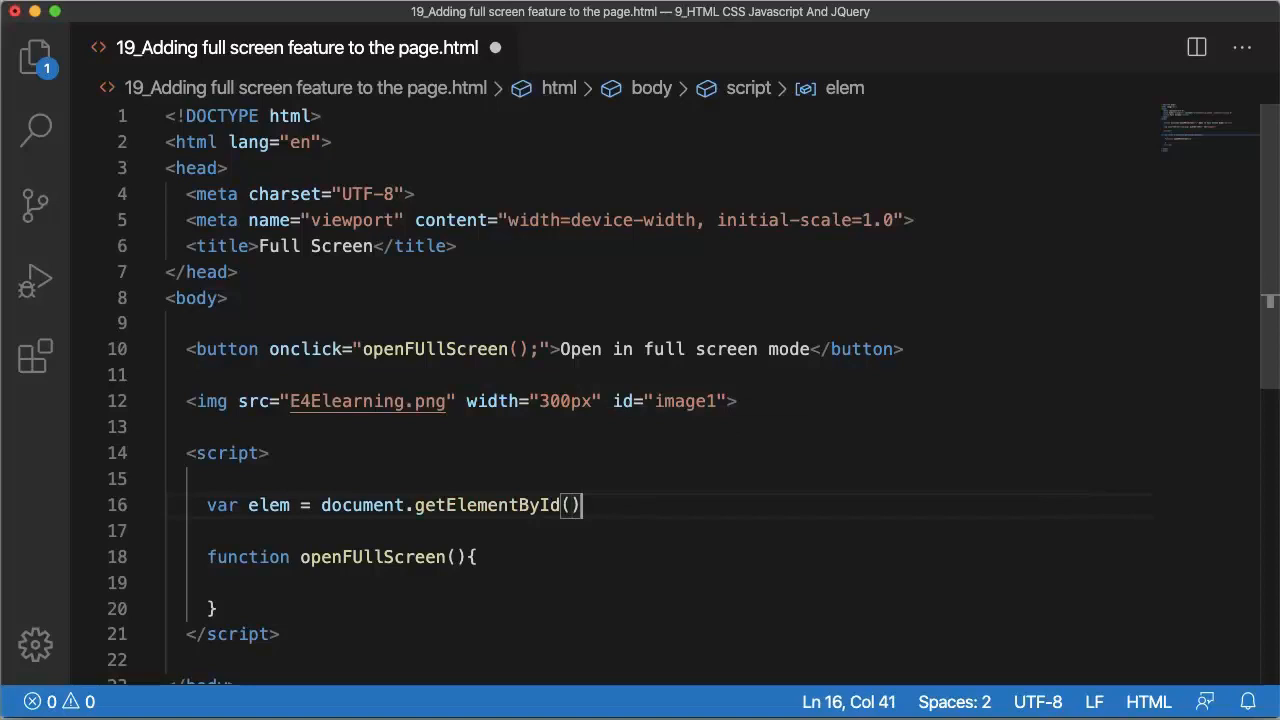
double_click(684, 400)
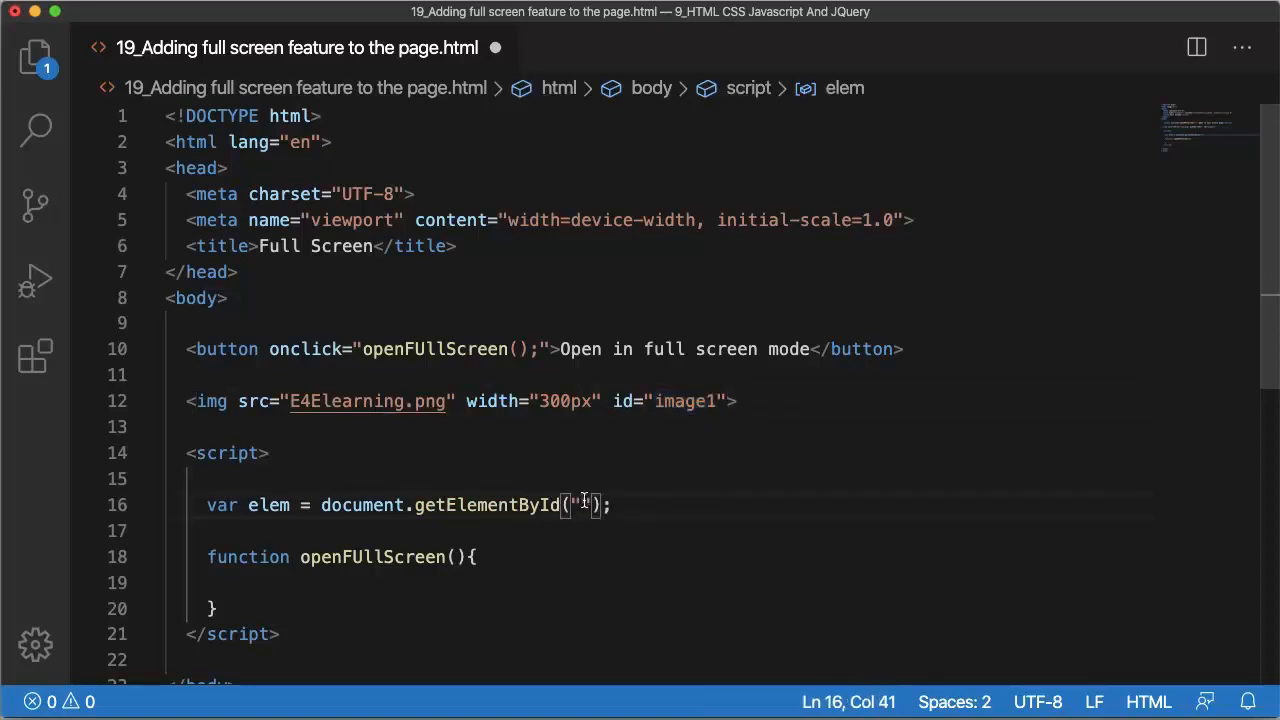
type("image1")
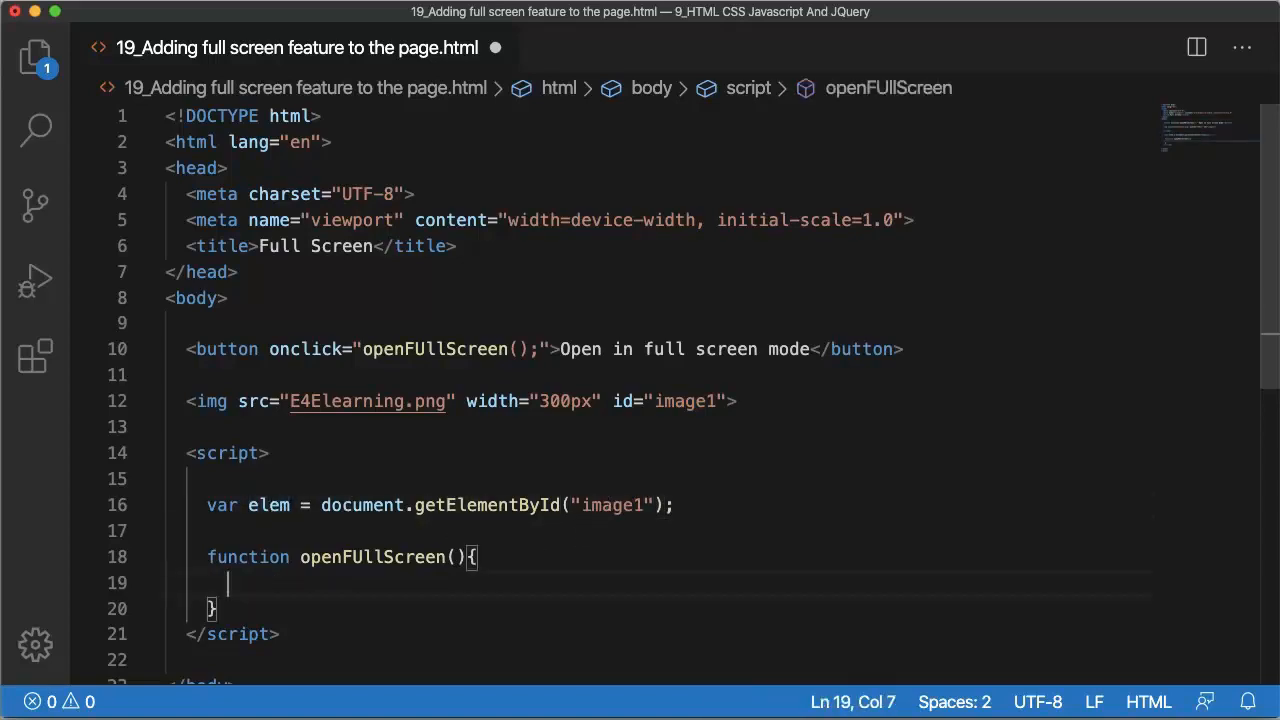
type("if(elem.requestFullscreen){")
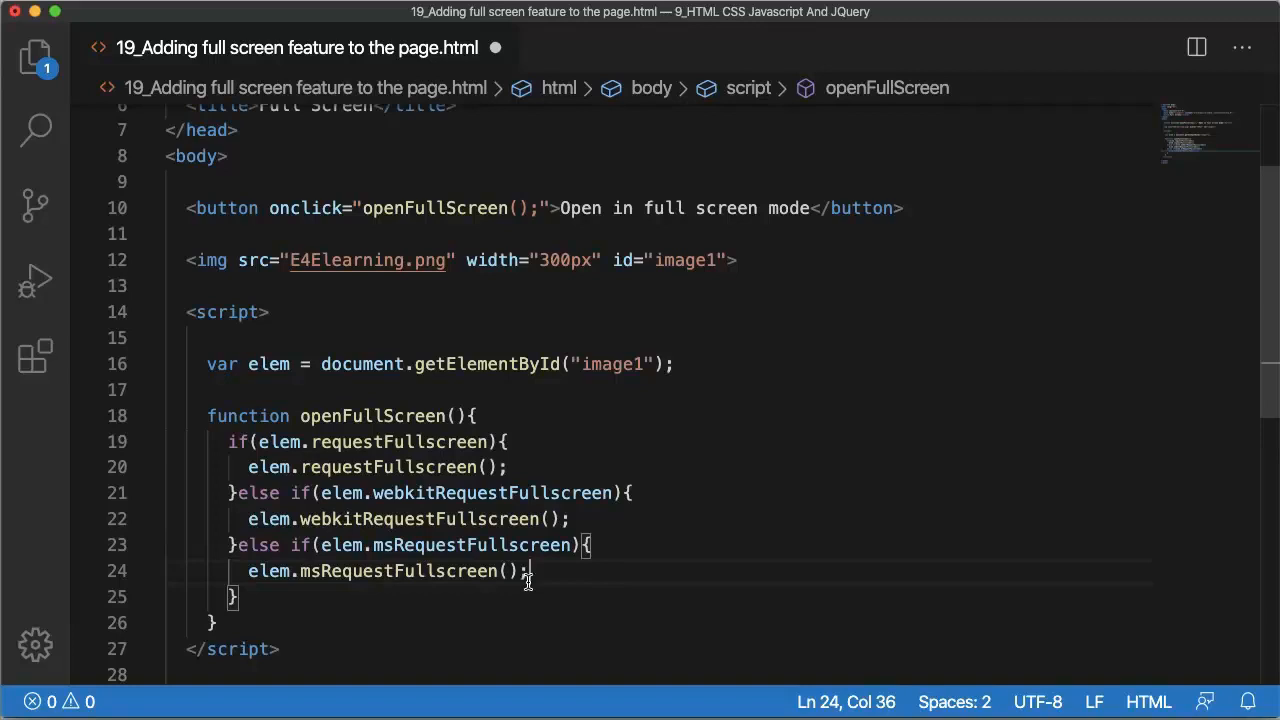
Step: Review the onclick attribute, then load the page in Chrome and trigger full screen mode
scroll("down", 3)
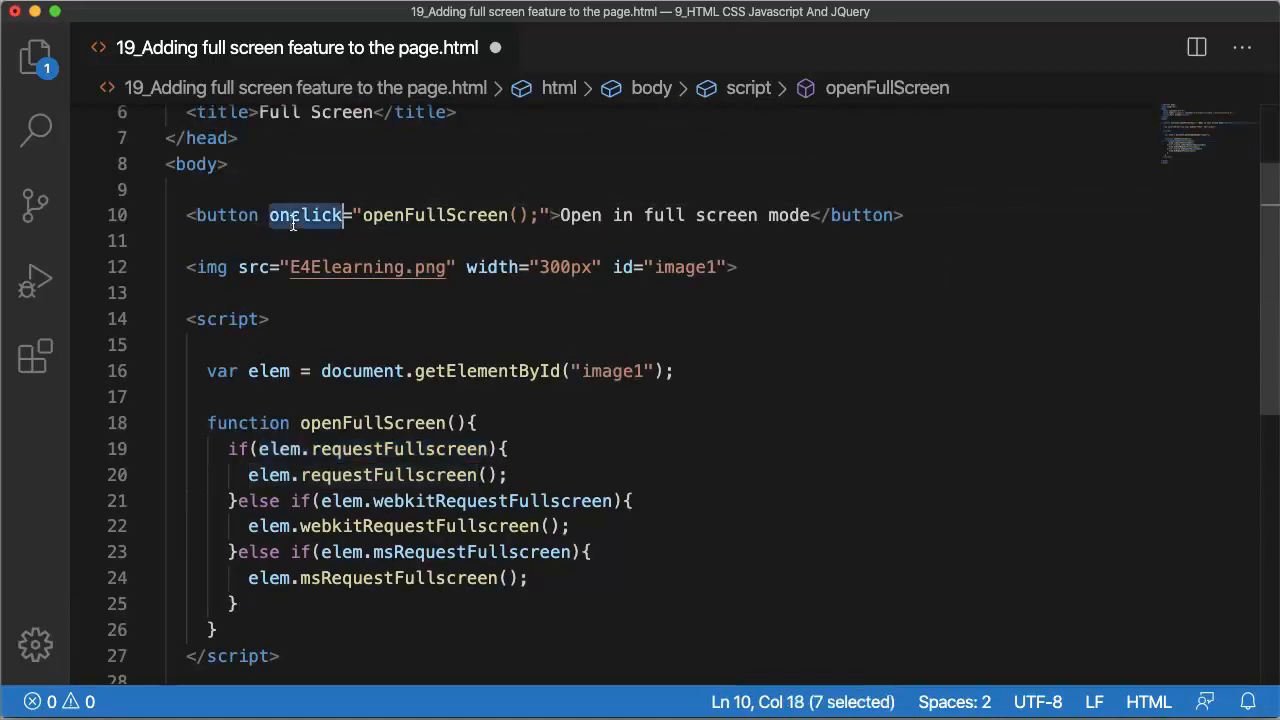
double_click(434, 216)
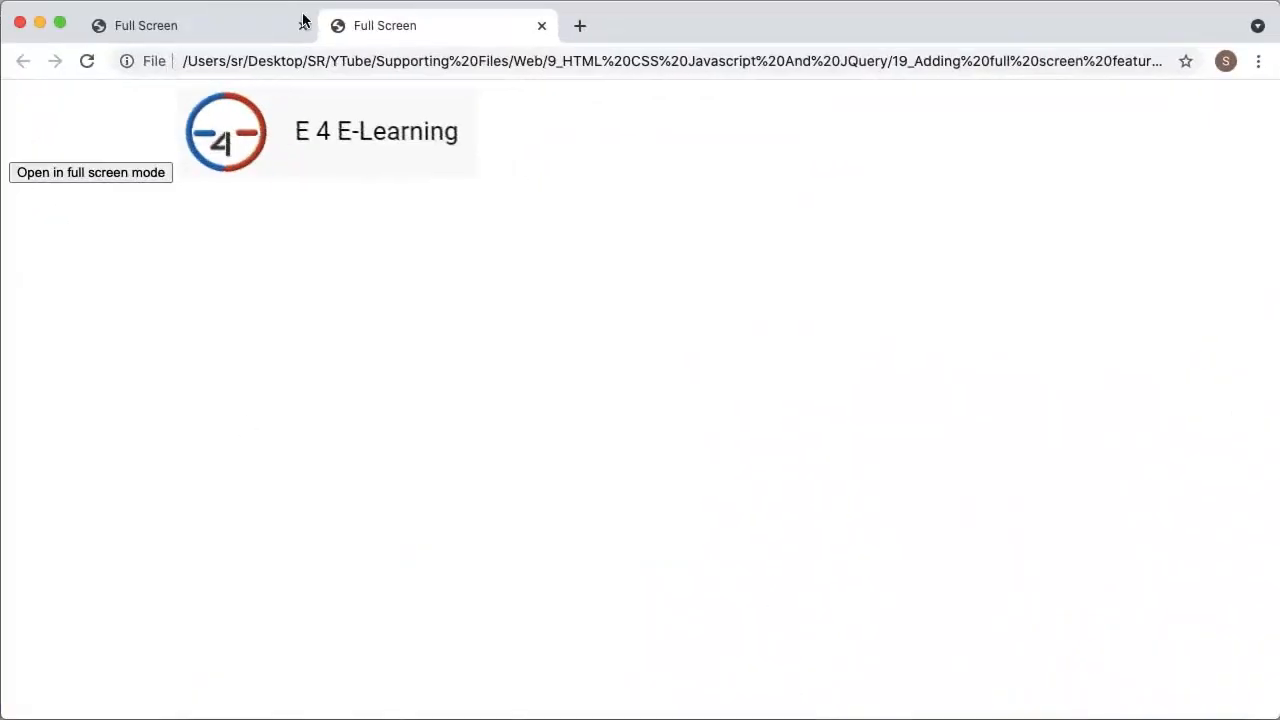
left_click(540, 24)
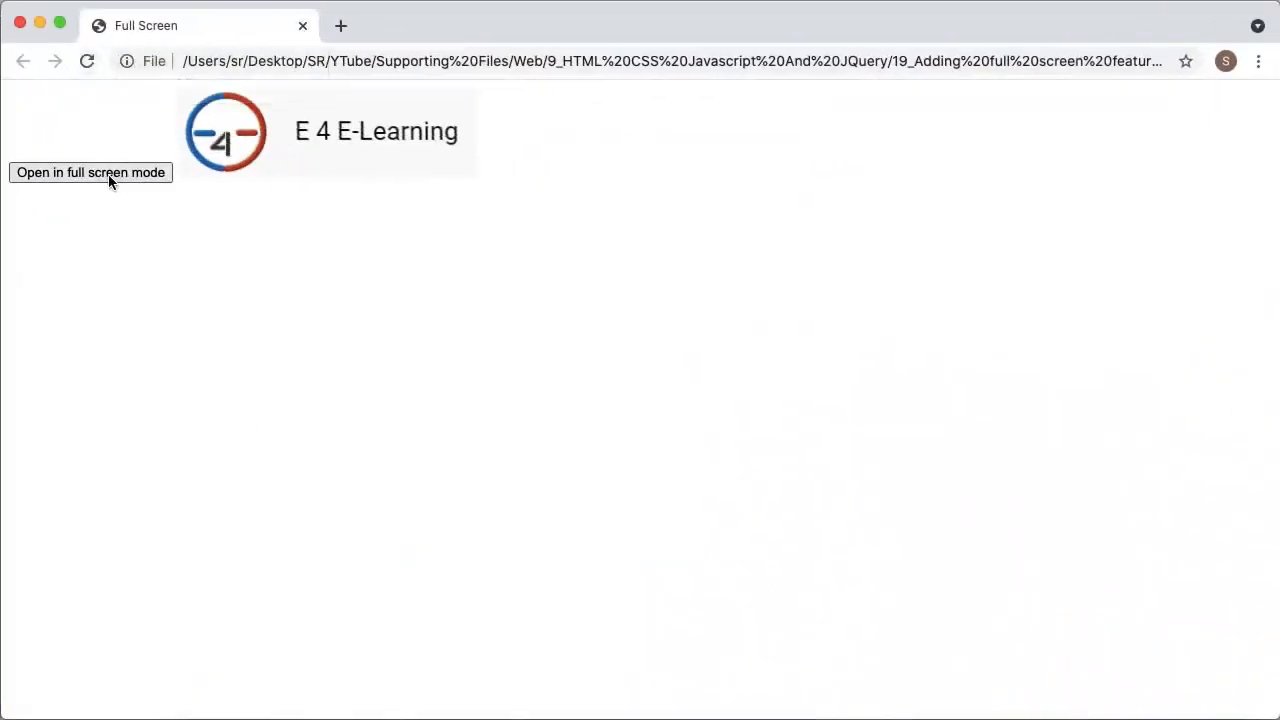